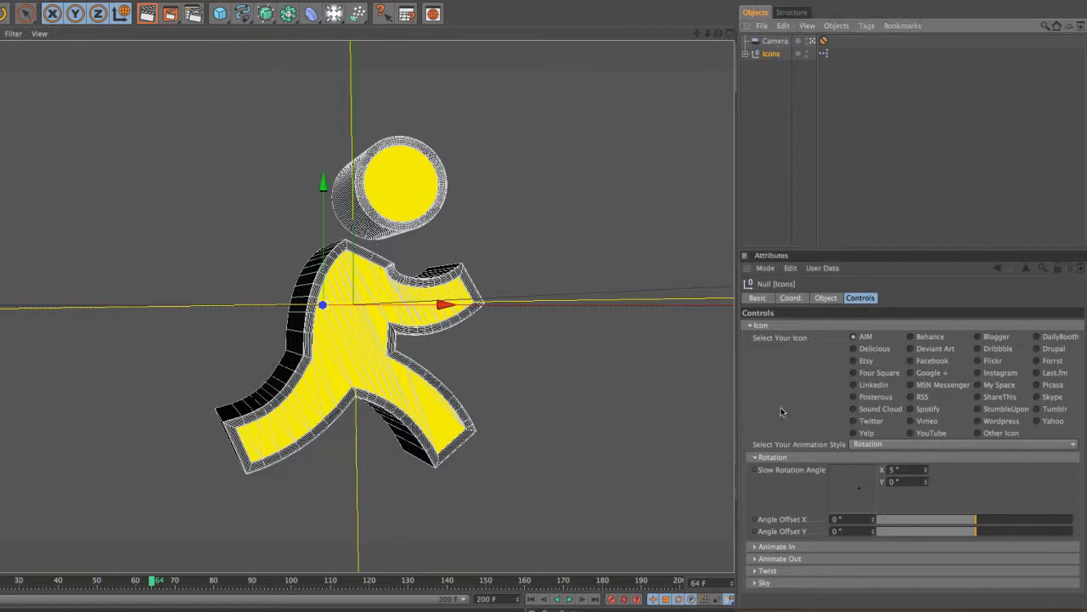
# Collapse Rotation and cycle the icon through Twitter and Drupal, ending on Dribbble
pyautogui.click(755, 456)
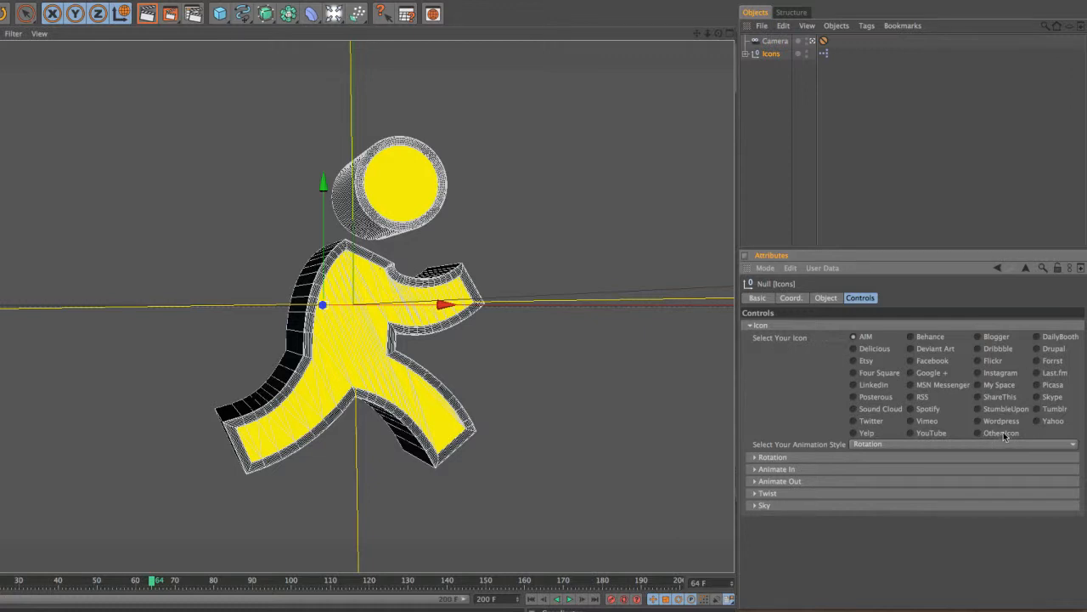
pyautogui.moveTo(845, 439)
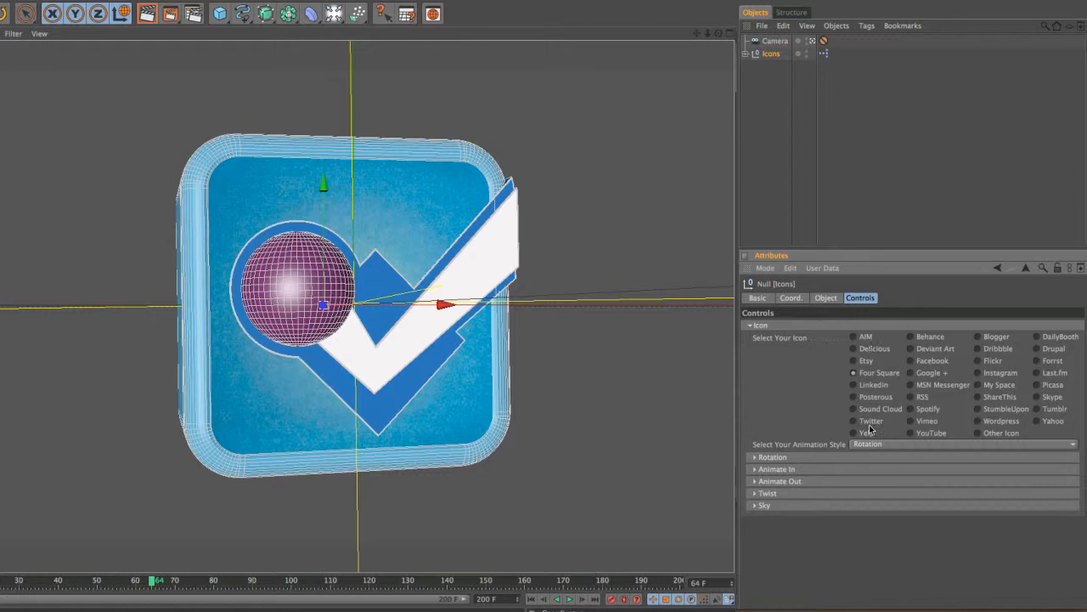
pyautogui.click(855, 420)
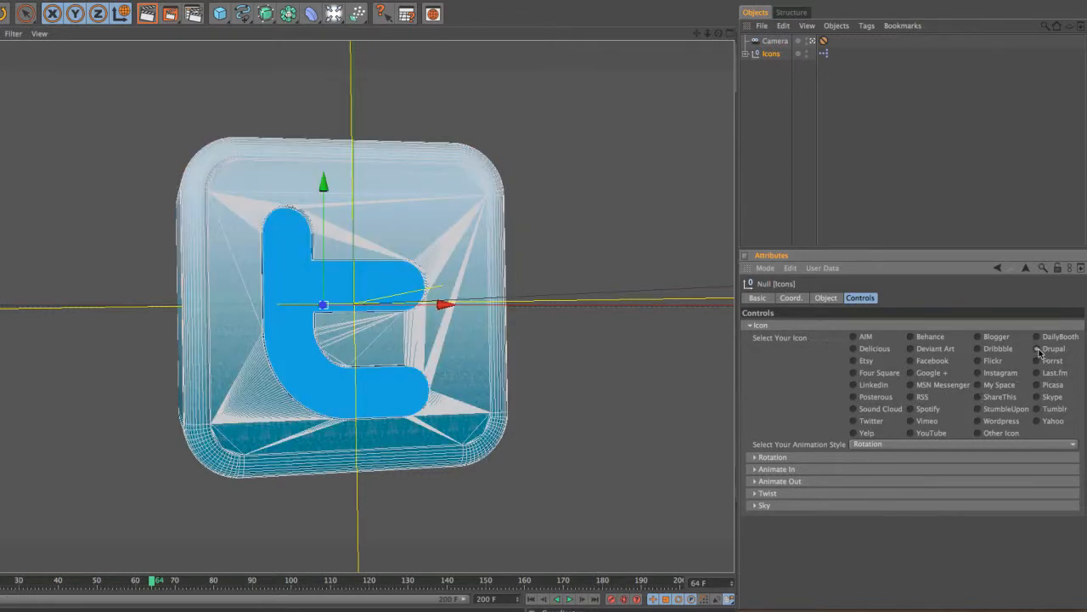
pyautogui.click(1038, 348)
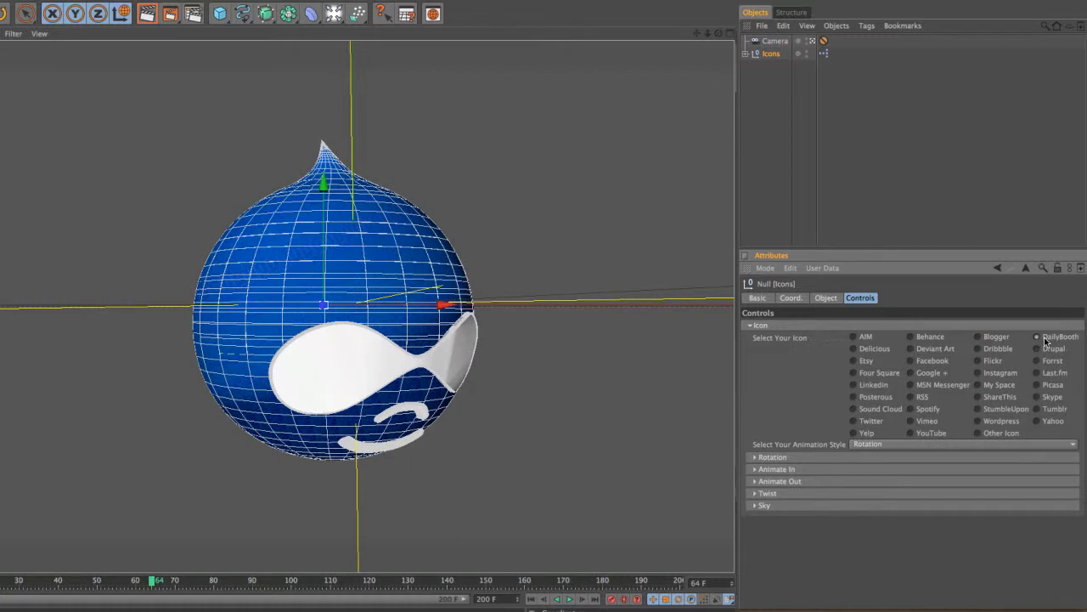
pyautogui.click(1060, 337)
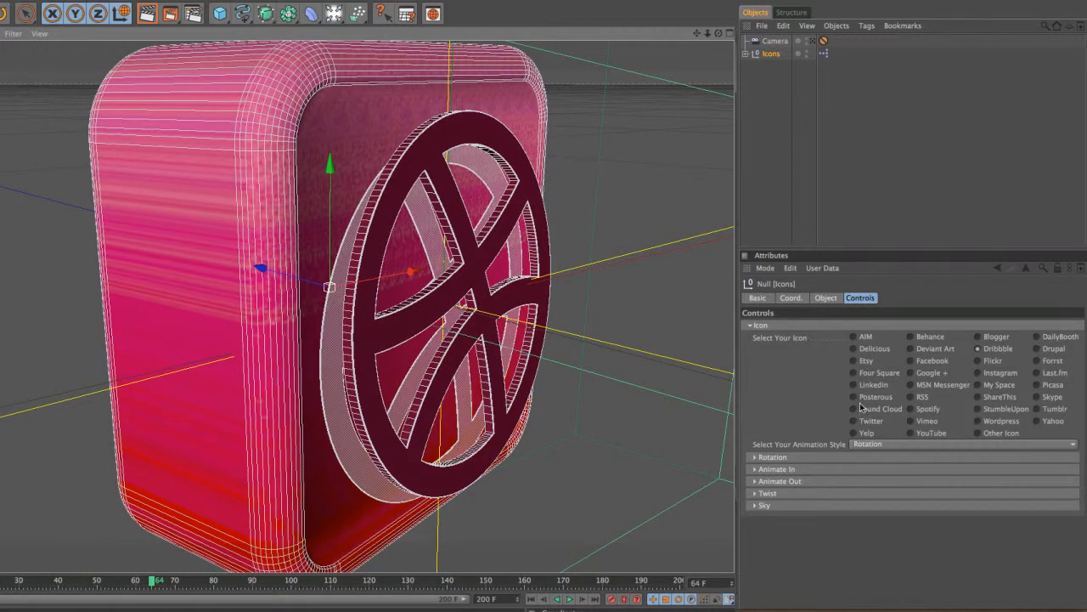
# Select the Google + icon and drag Slow Rotation Angle X to 6°
pyautogui.click(910, 373)
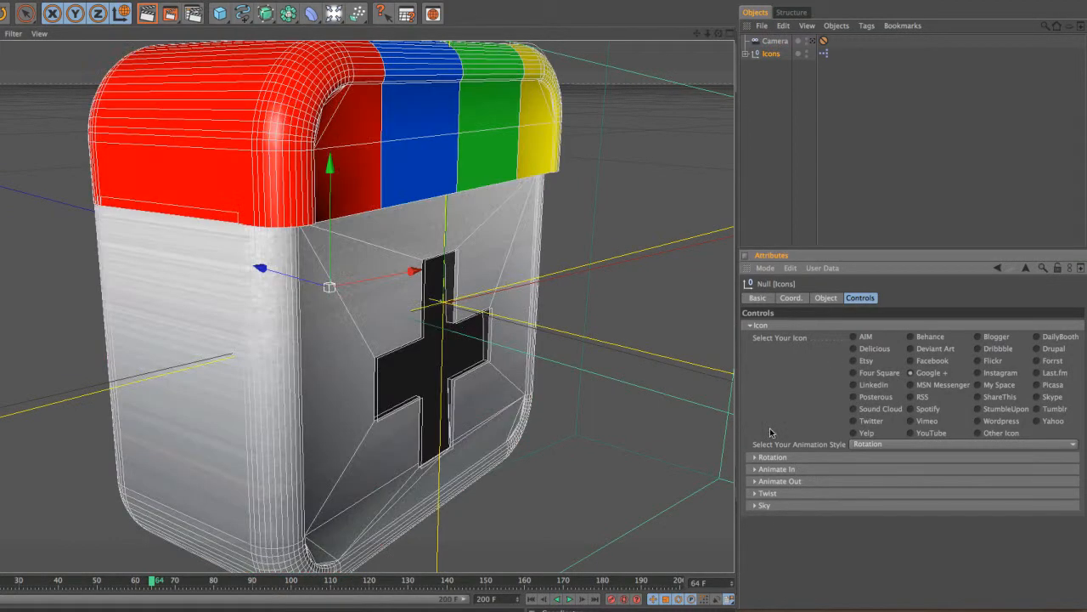
pyautogui.click(755, 457)
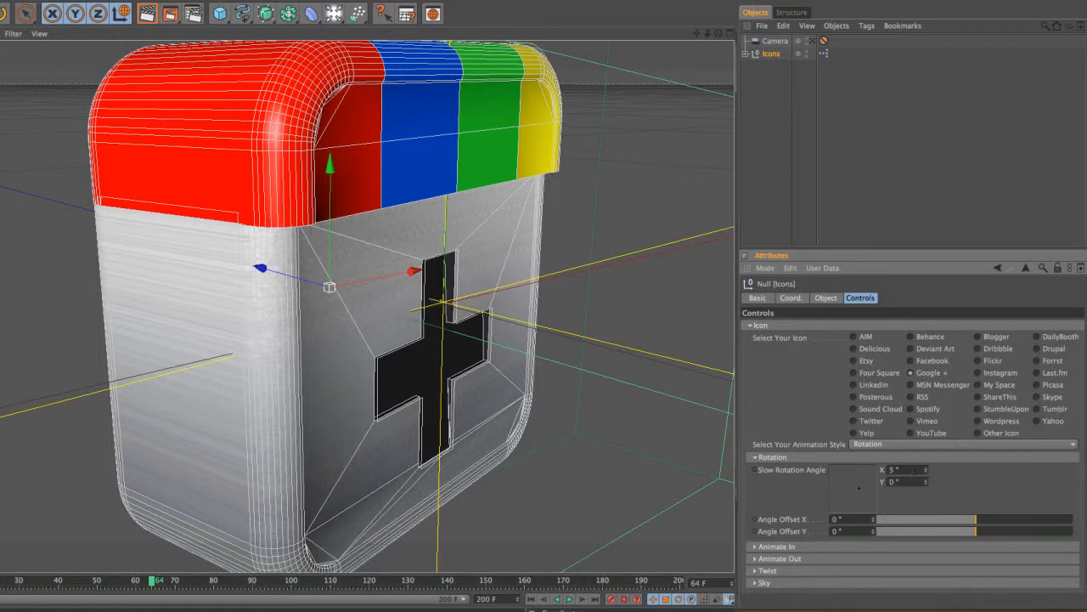
pyautogui.moveTo(7, 605)
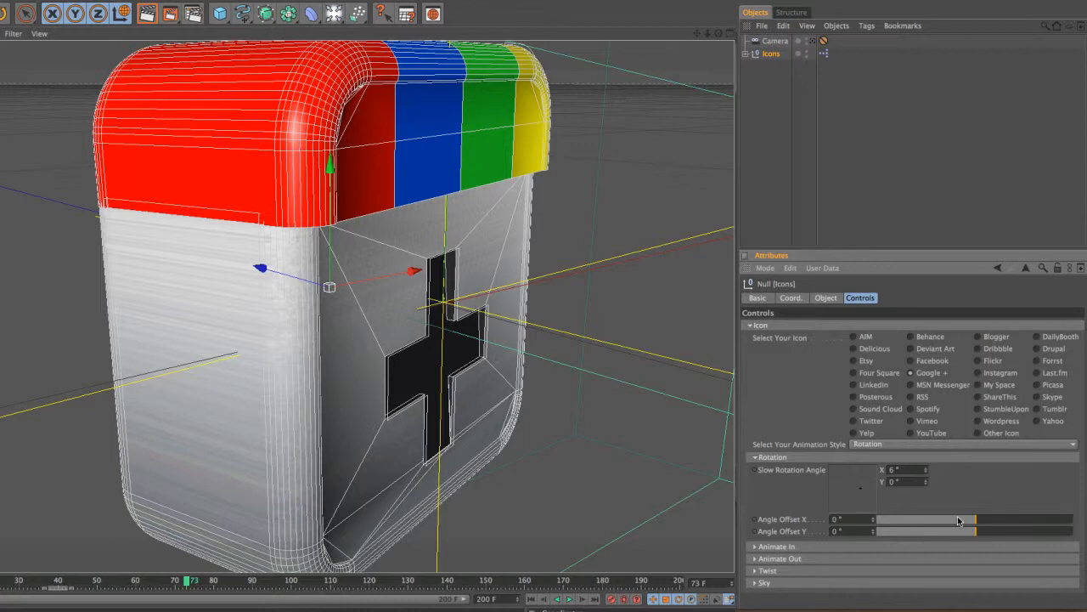
pyautogui.moveTo(960, 519); pyautogui.dragTo(973, 519)
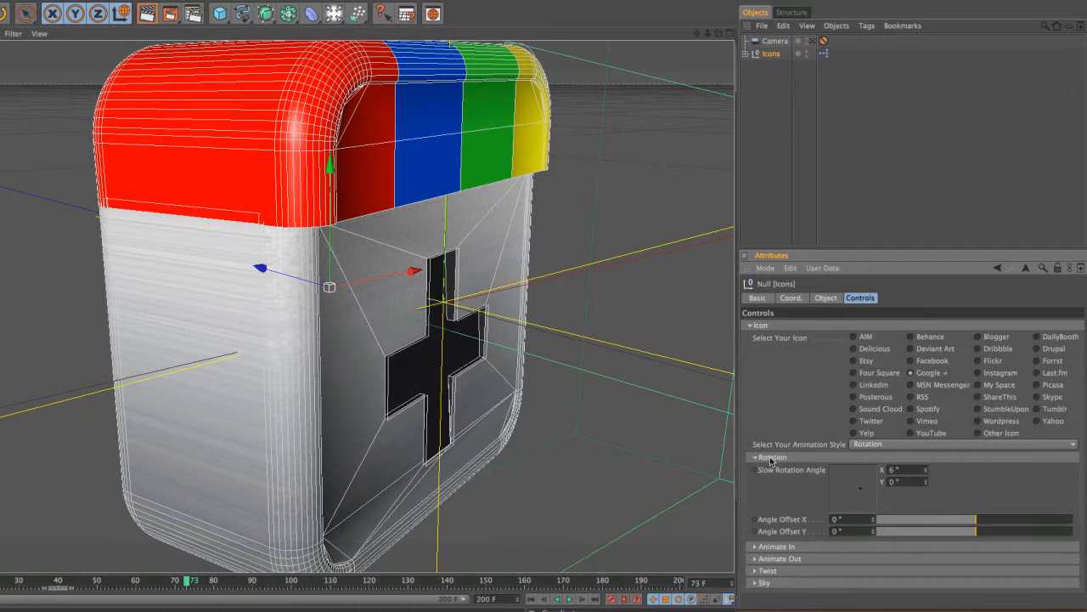
# Check the Animate In (frame 8, 15 frames) and Animate Out (frame 120, 20 frames) settings by scrubbing the timeline
pyautogui.click(769, 457)
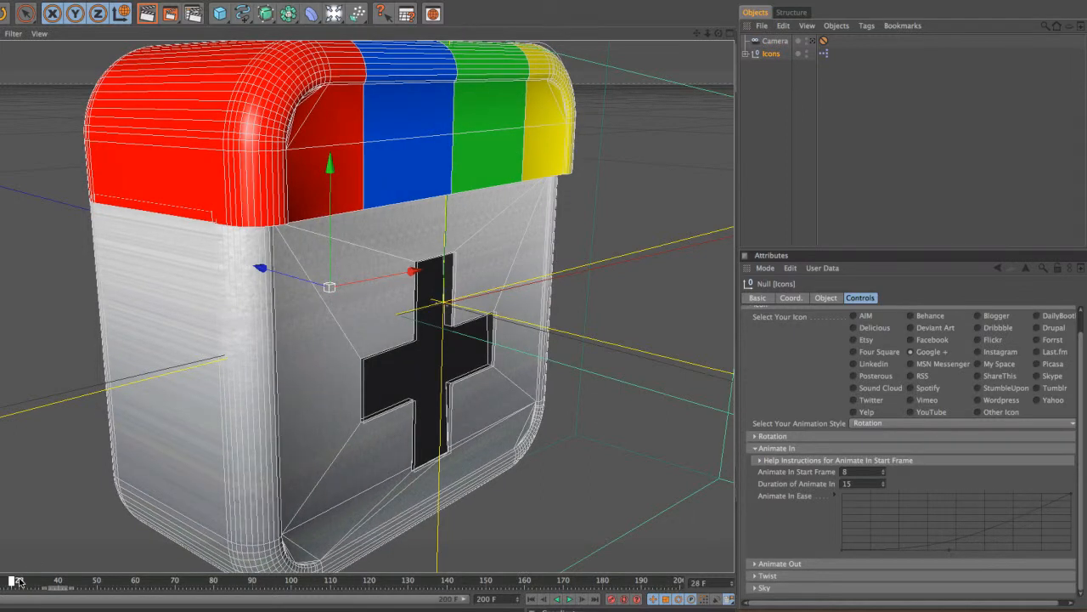
pyautogui.moveTo(19, 580); pyautogui.dragTo(38, 581)
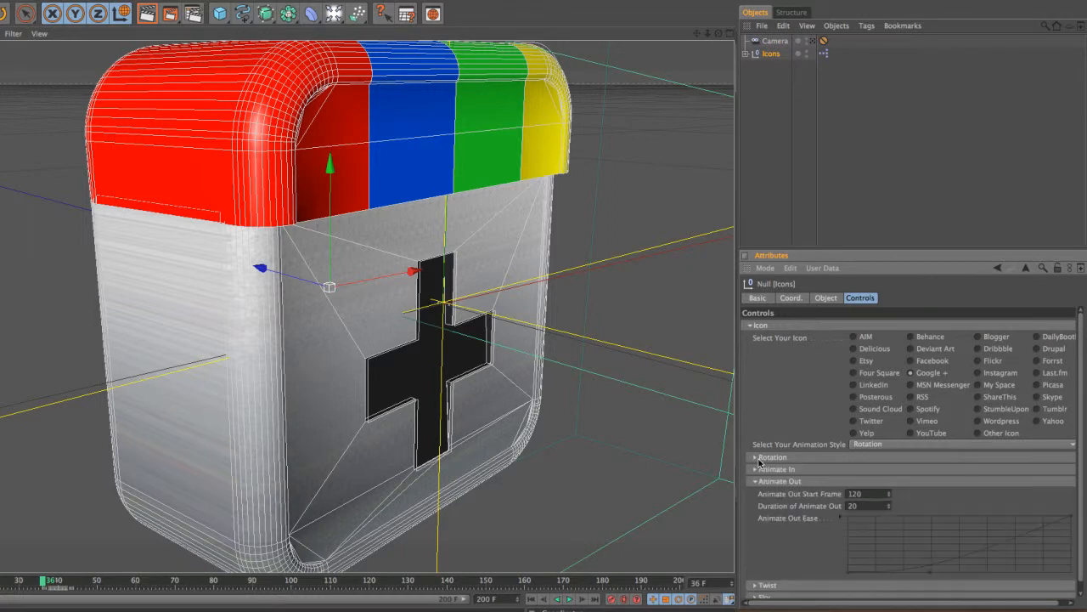
pyautogui.click(755, 480)
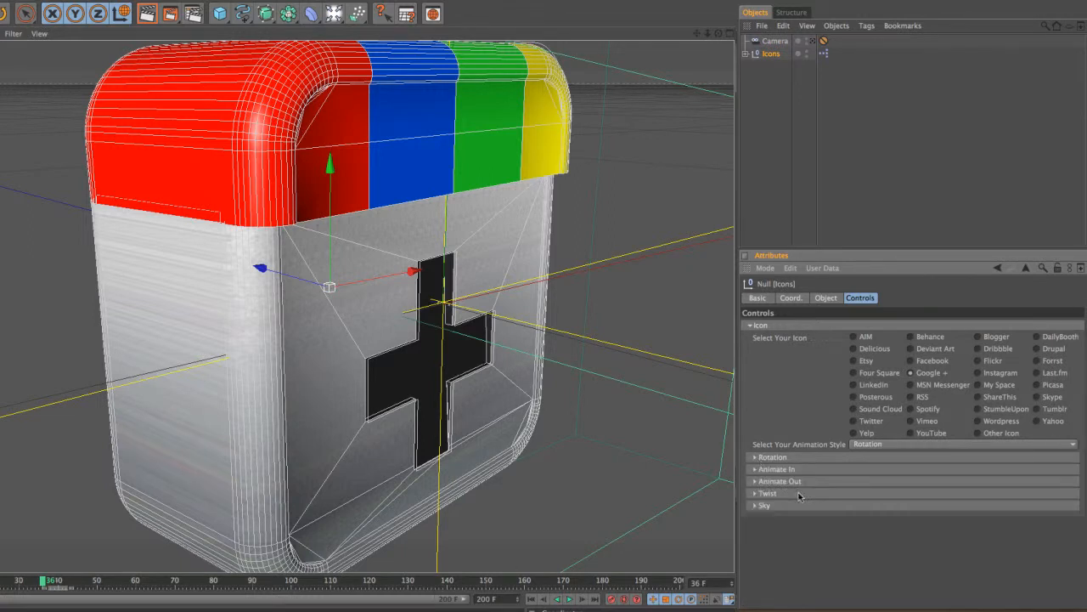
# Expand Twist and drag Twist Percent to -13%, leaving twist angle at 0°
pyautogui.click(767, 493)
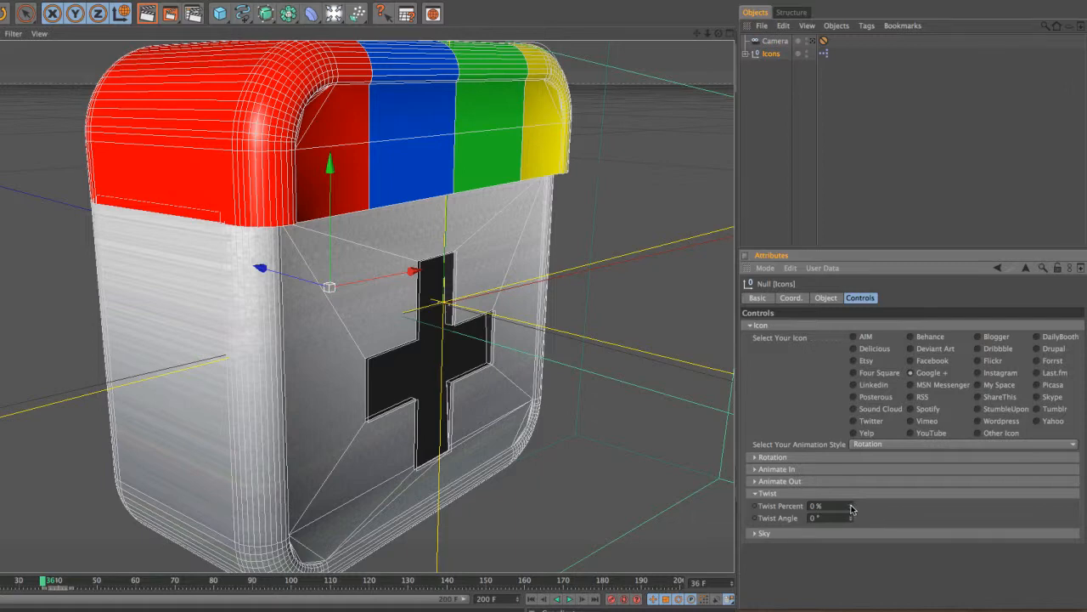
pyautogui.moveTo(841, 505); pyautogui.dragTo(849, 506)
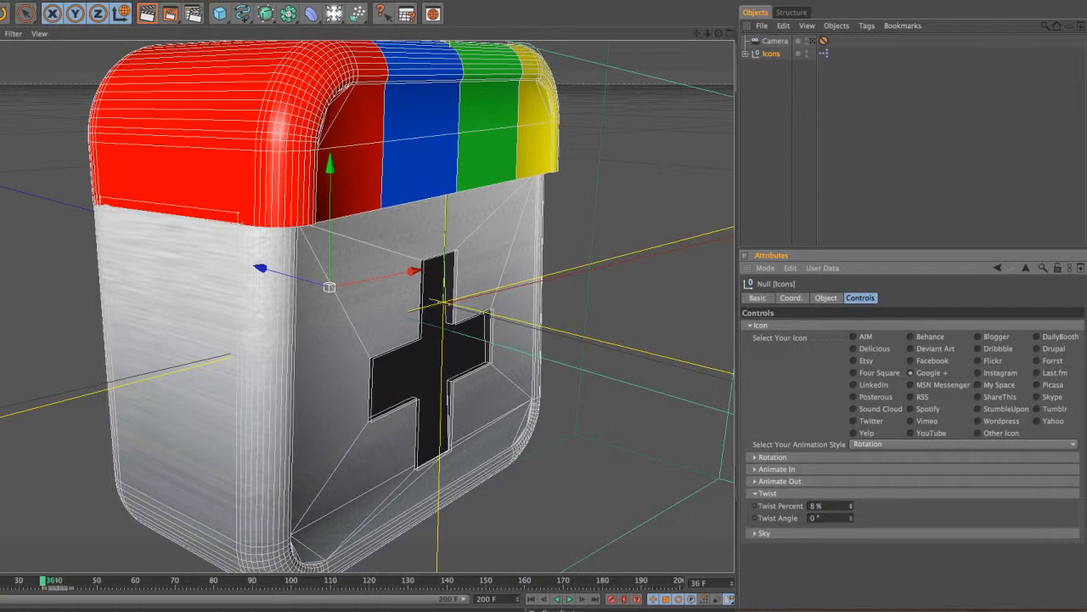
pyautogui.moveTo(828, 505); pyautogui.dragTo(850, 524)
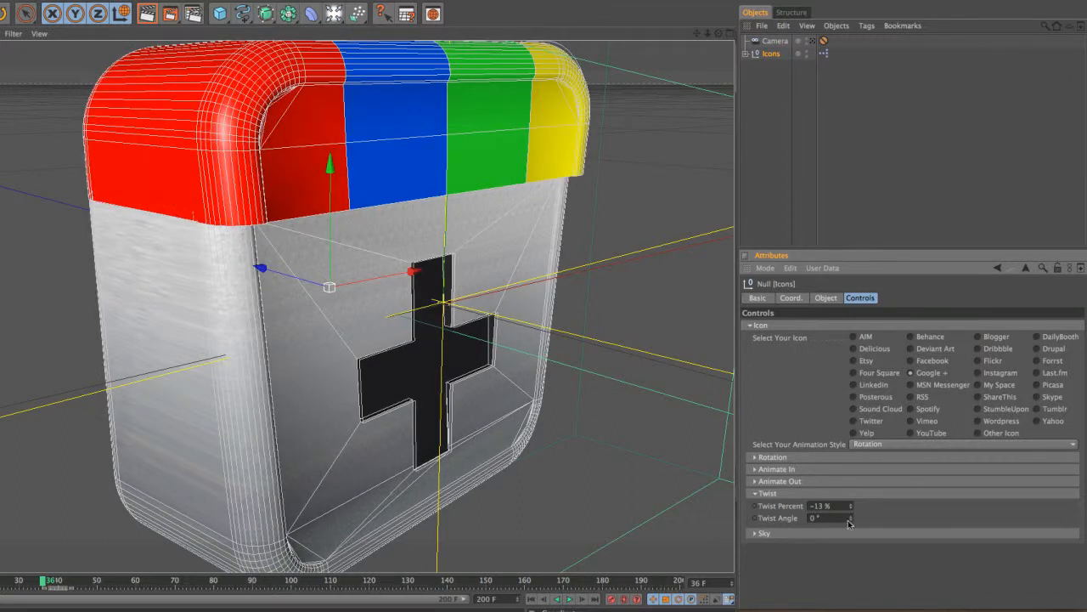
pyautogui.moveTo(5, 600)
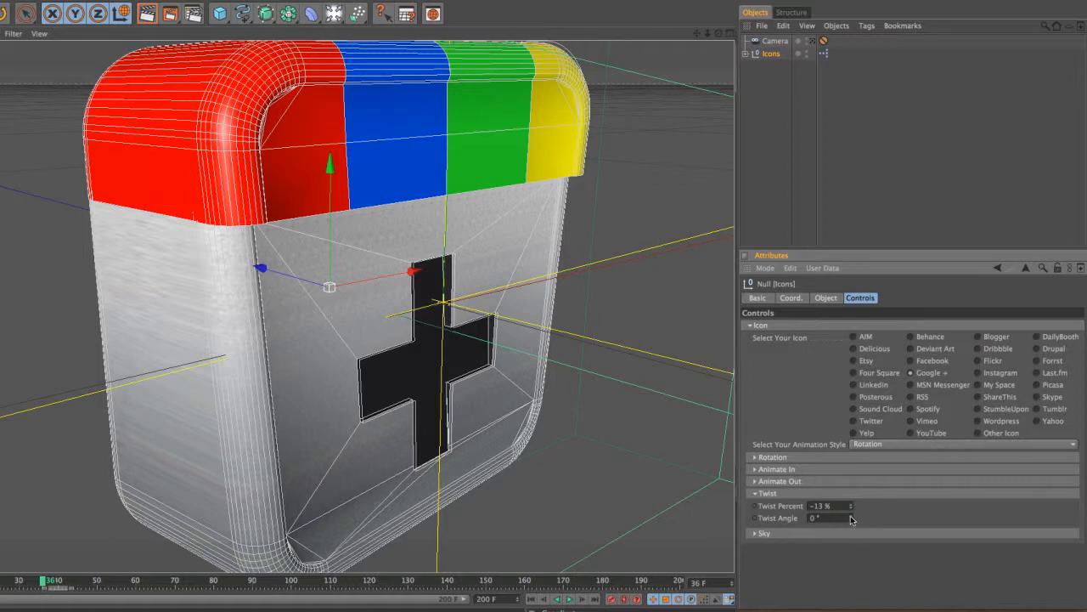
pyautogui.click(829, 518)
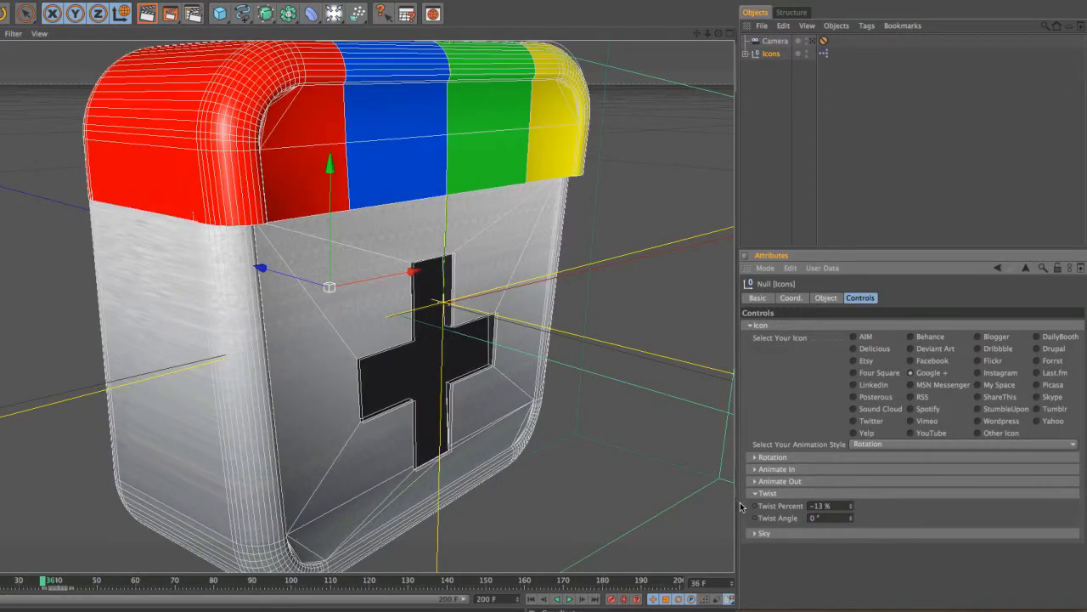
# Expand Sky and choose Two Long Streaks in Front from the Select Sky list
pyautogui.click(755, 532)
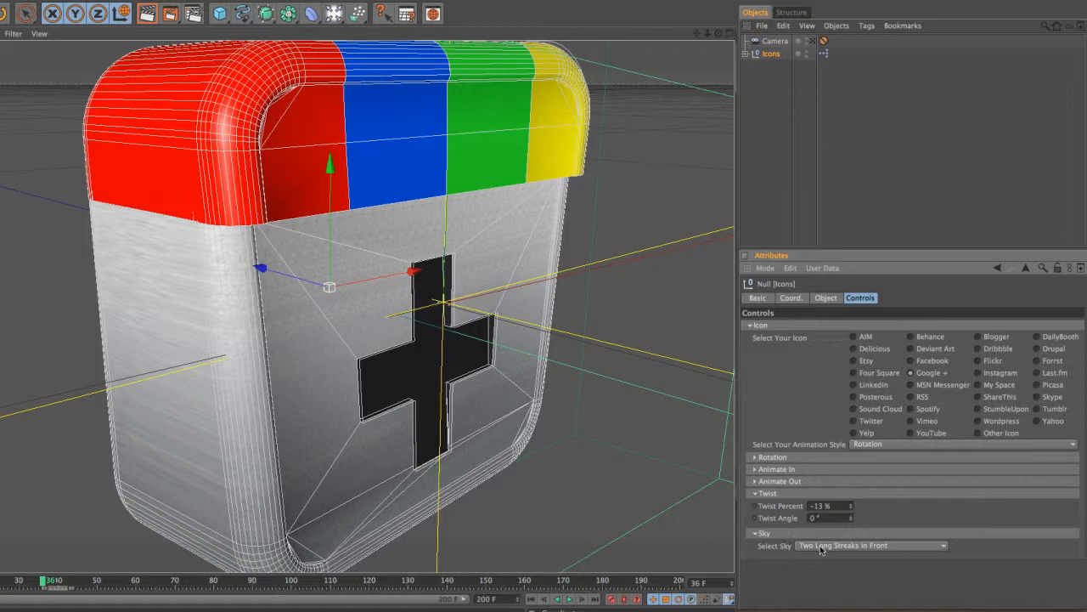
pyautogui.click(871, 545)
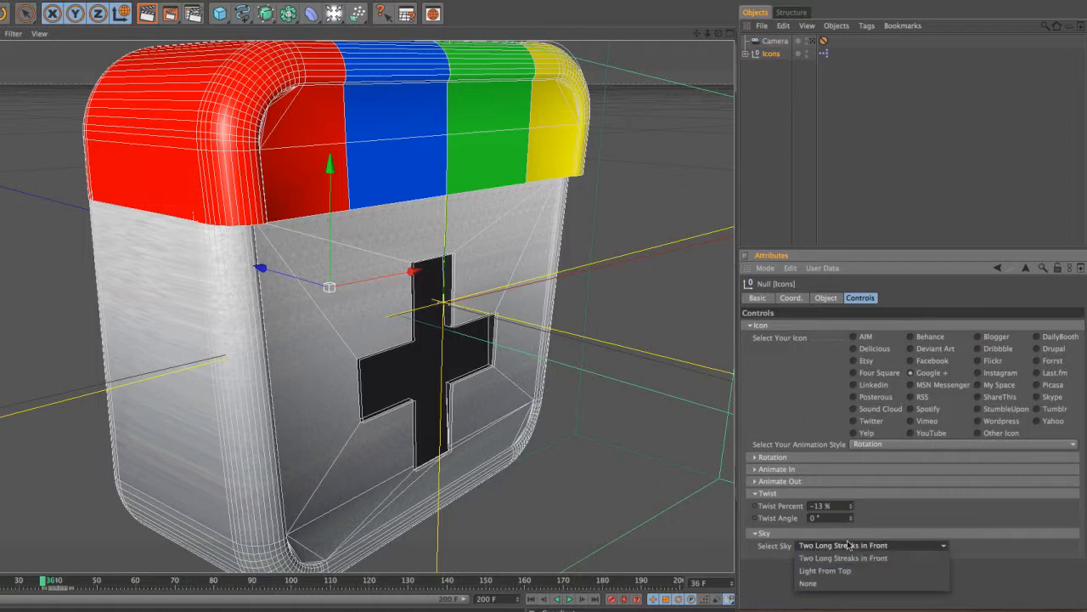
pyautogui.click(843, 545)
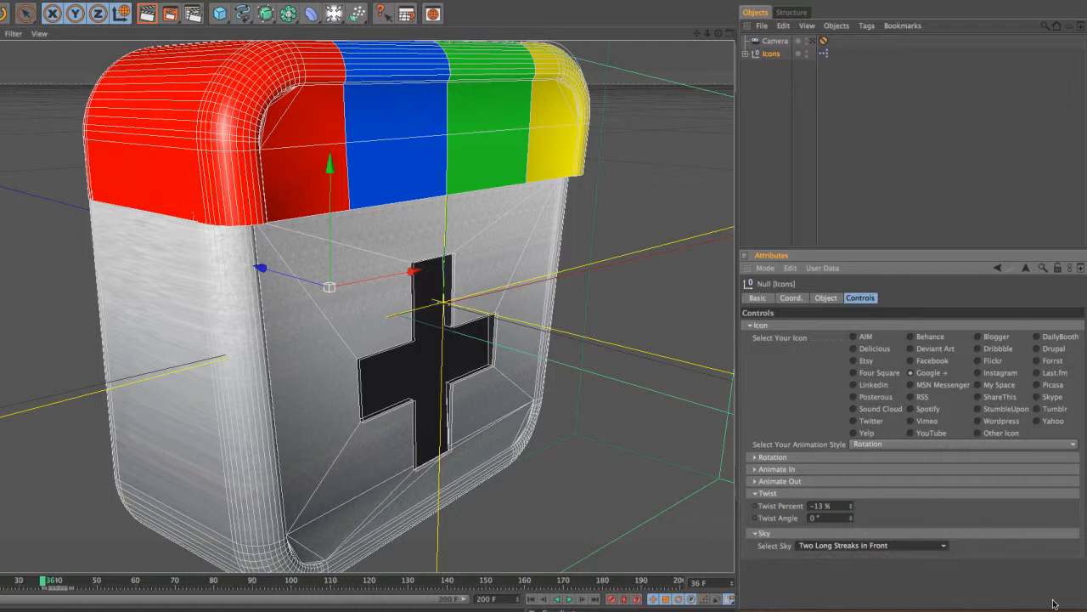
pyautogui.moveTo(806, 184)
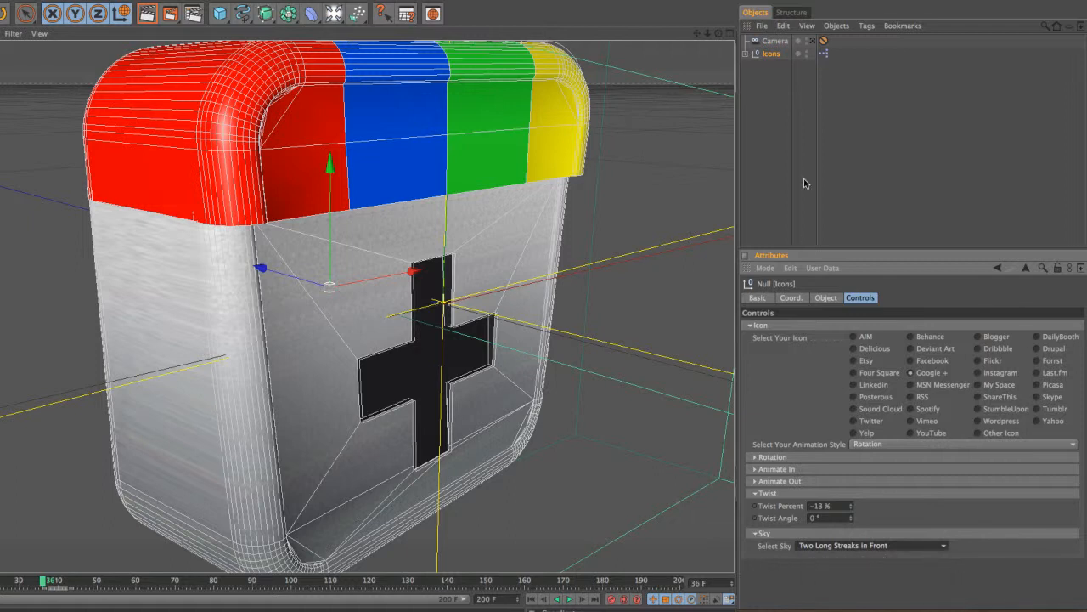